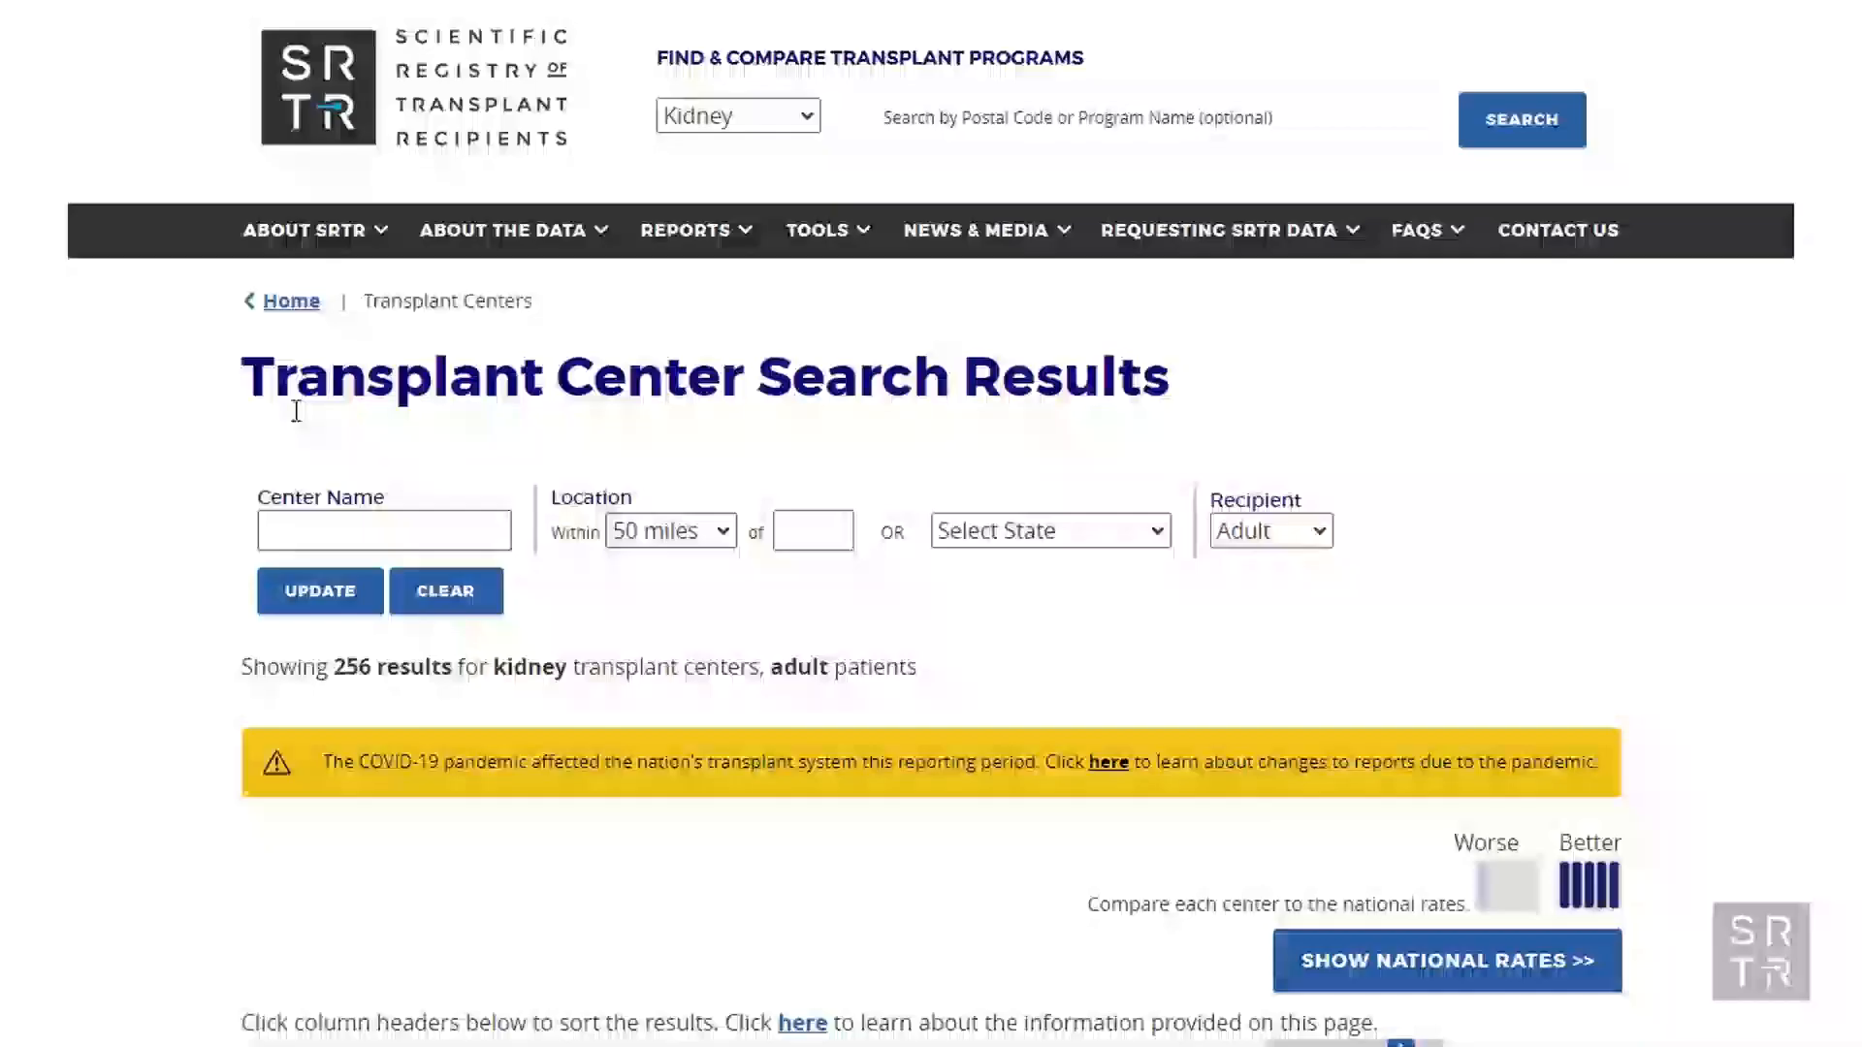
Scroll the kidney center results and open NYU Langone Health's interactive report
scroll(down, 3)
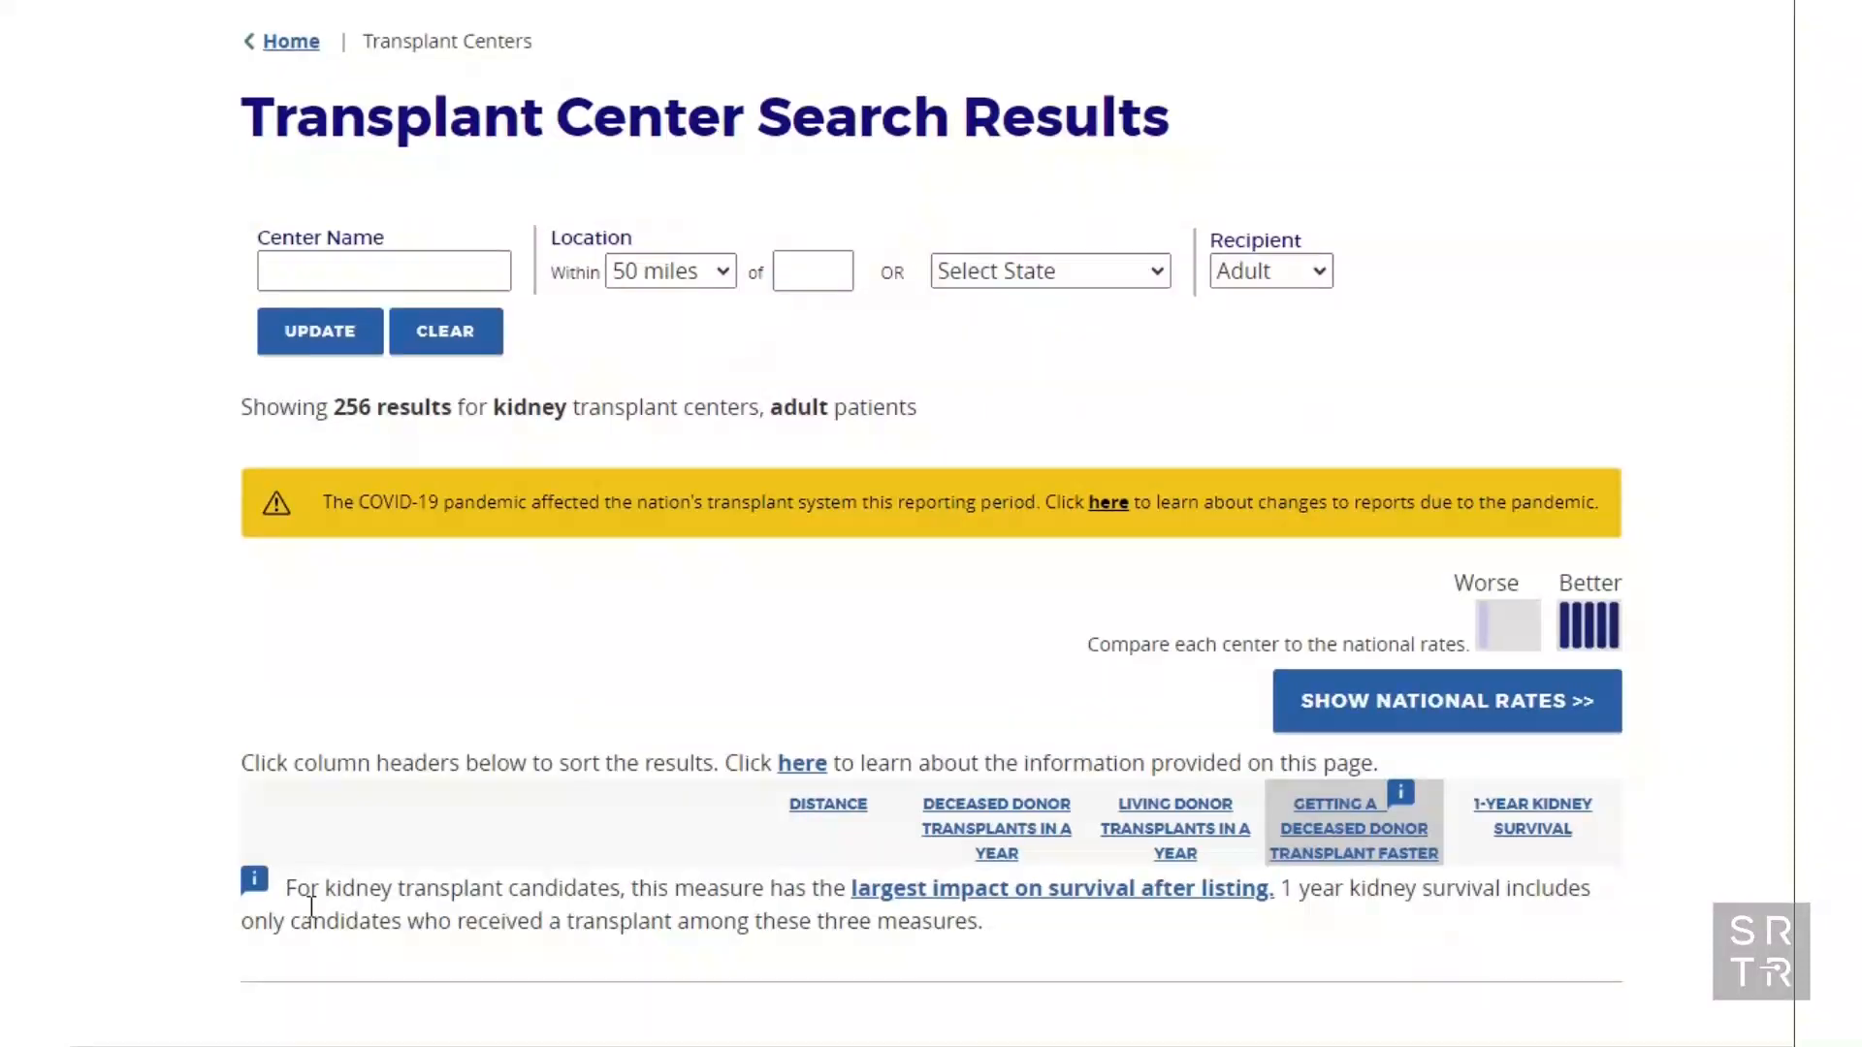
scroll(down, 3)
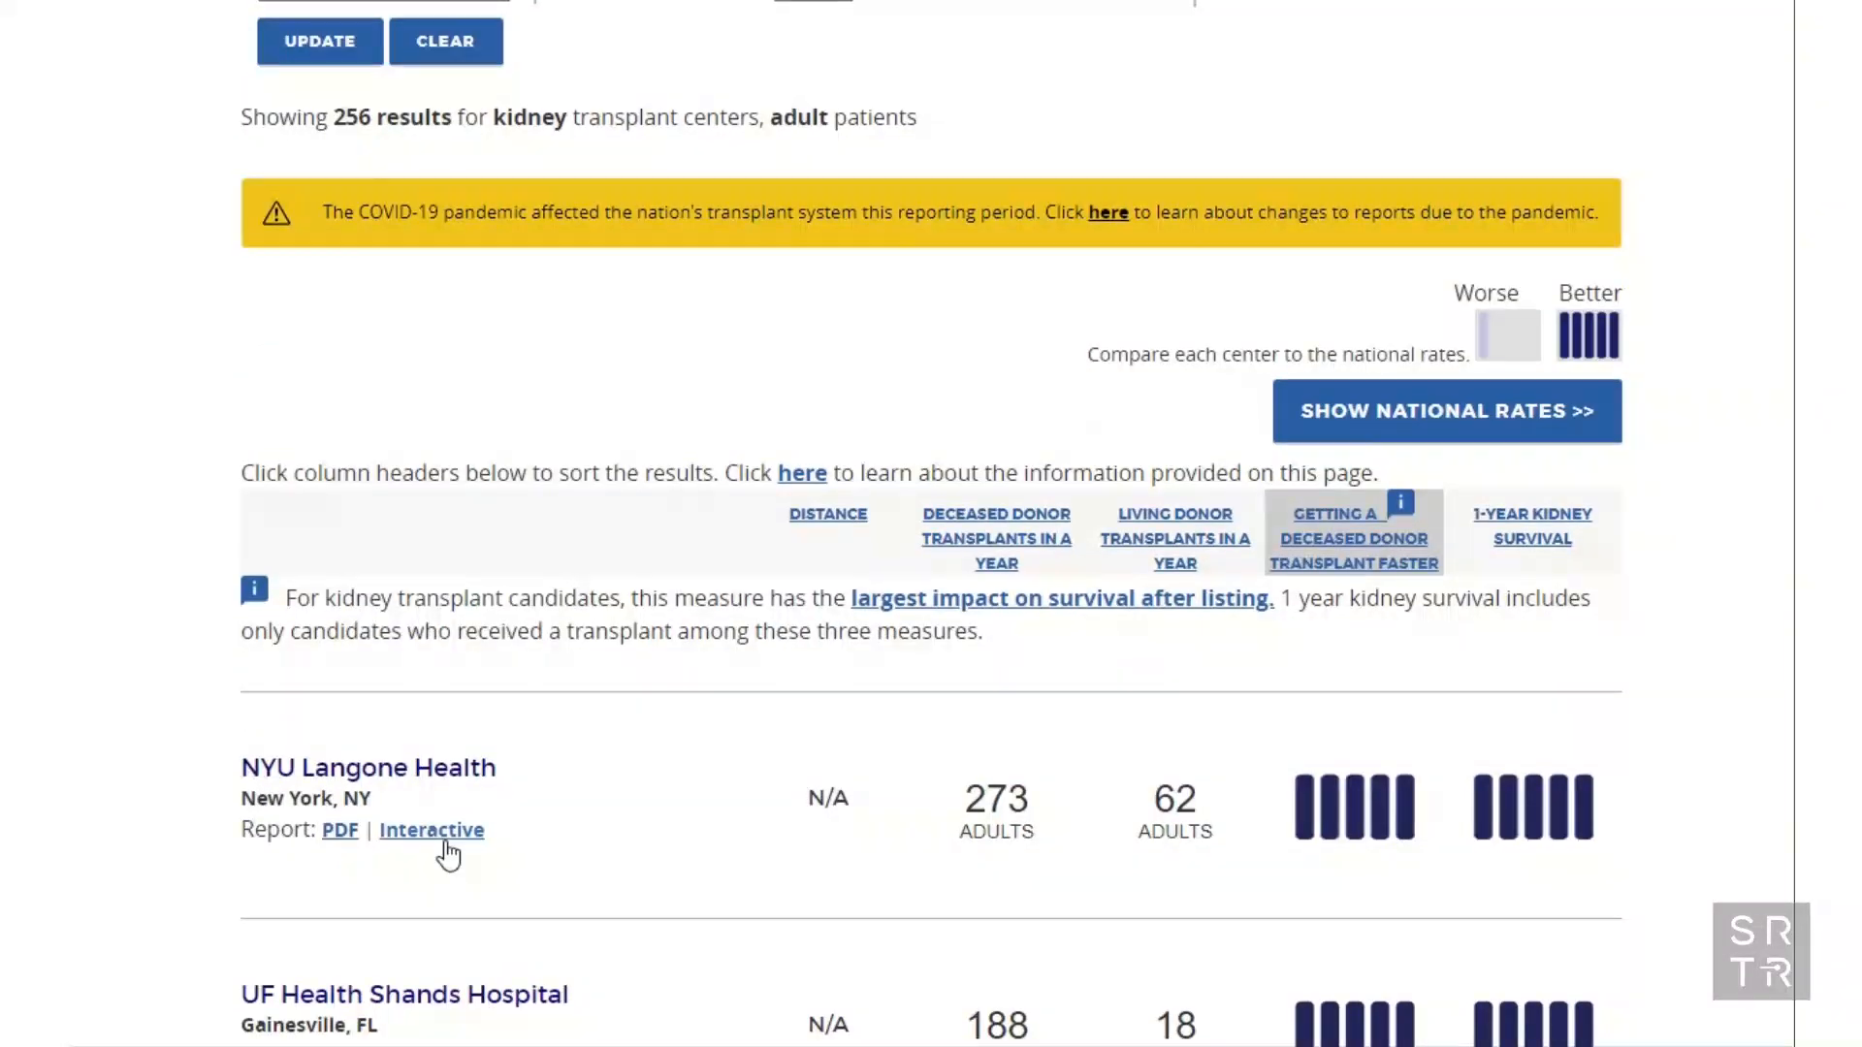
click(431, 830)
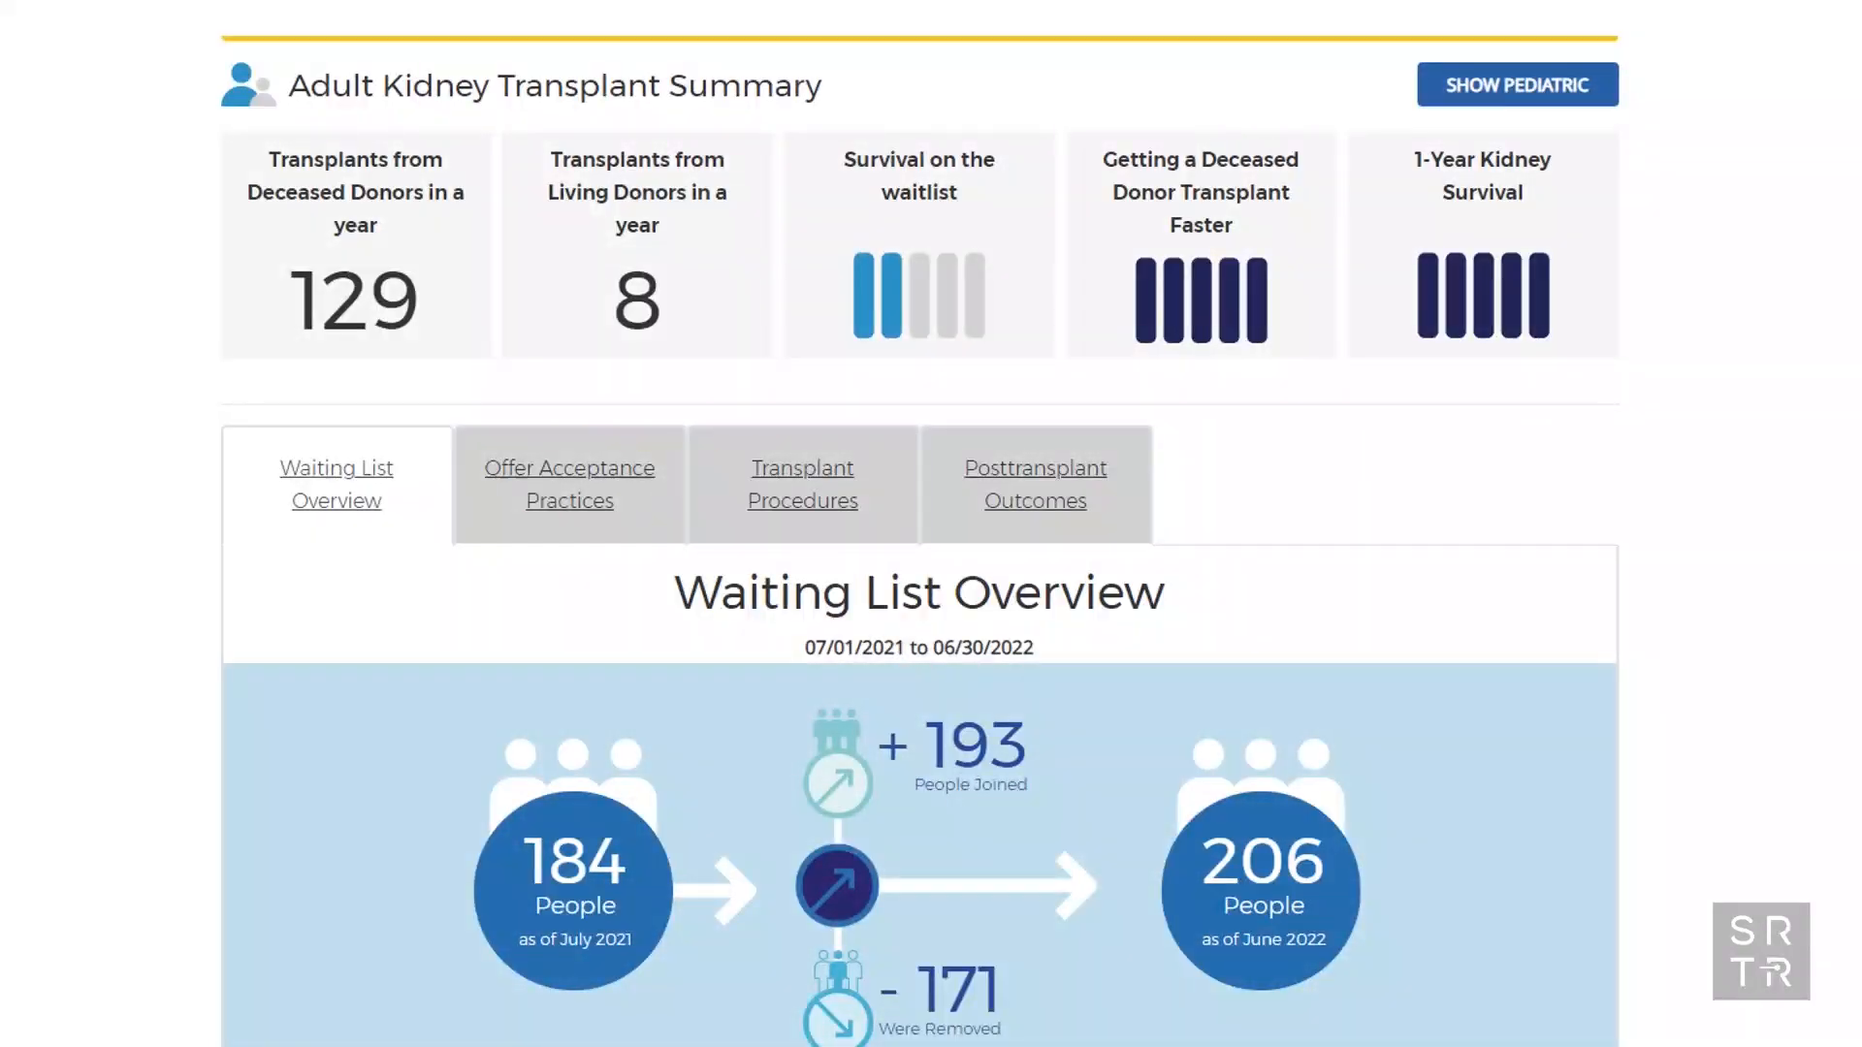
Show the Offer Acceptance Practices section with the center's 1.8 acceptance ratio
click(567, 483)
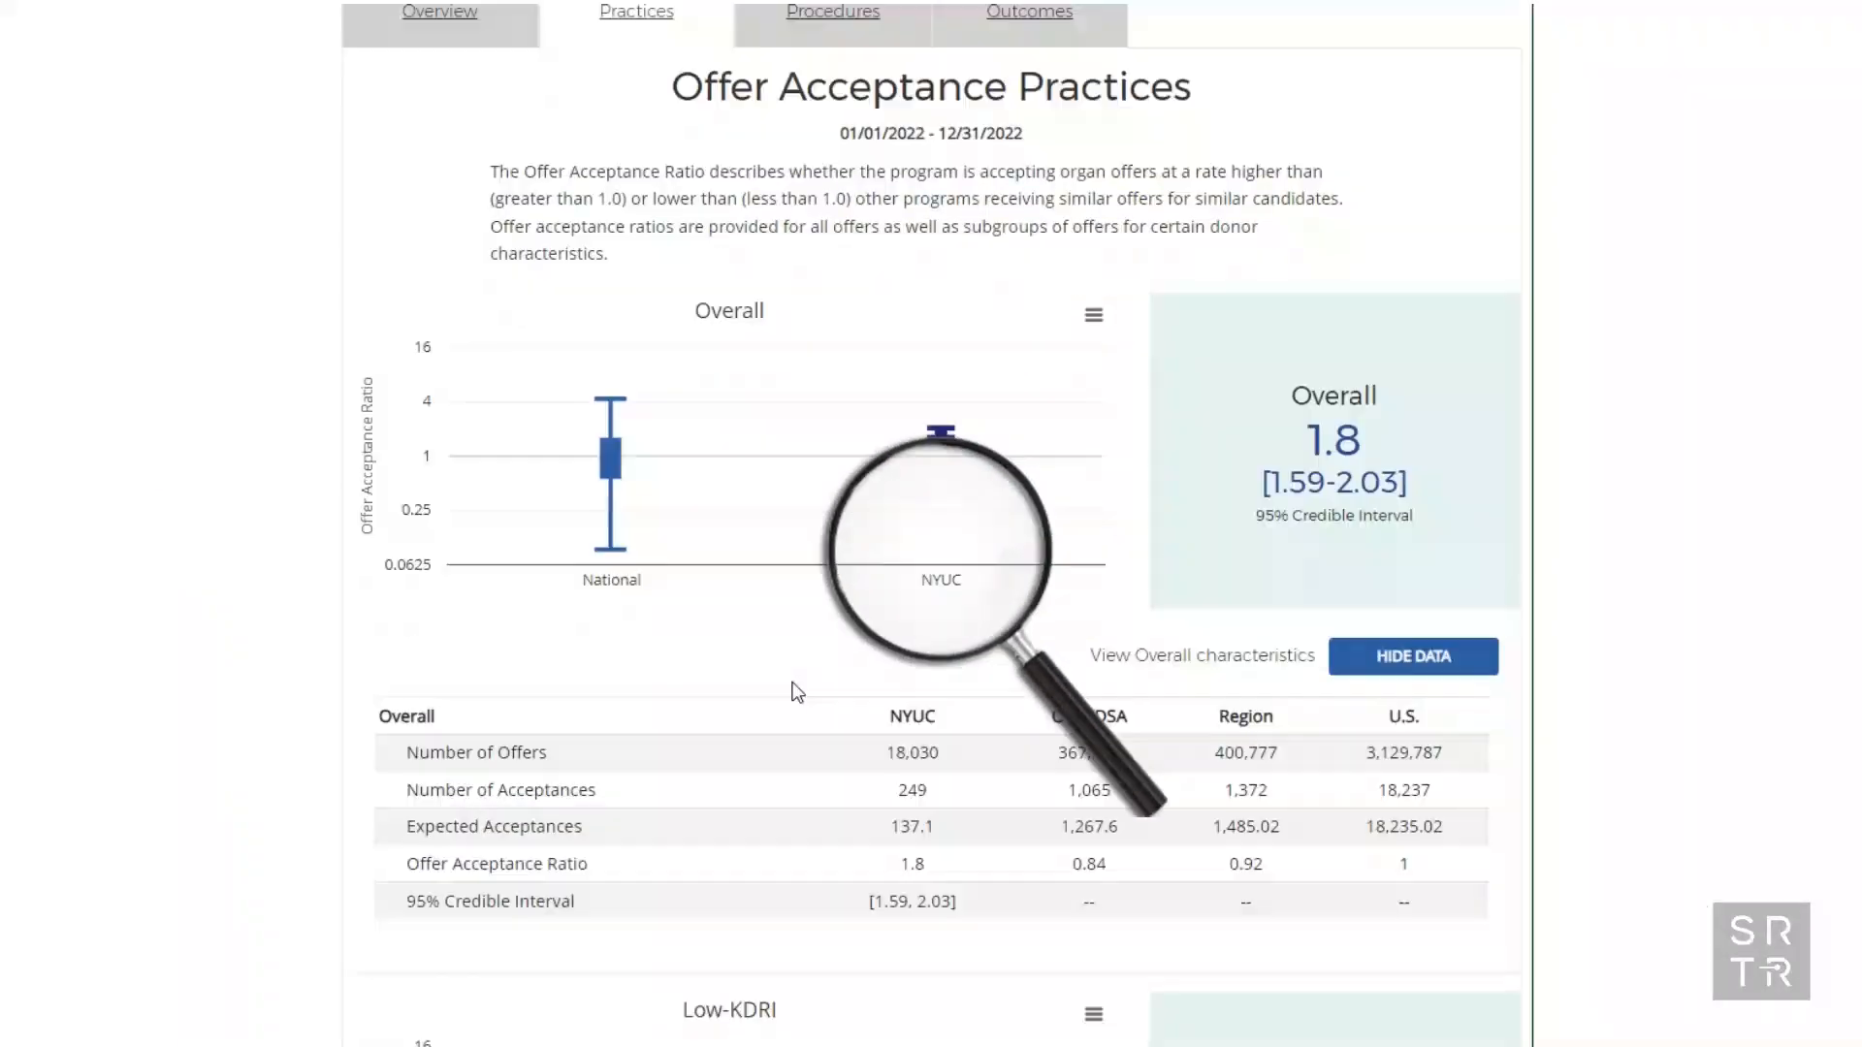
scroll(down, 3)
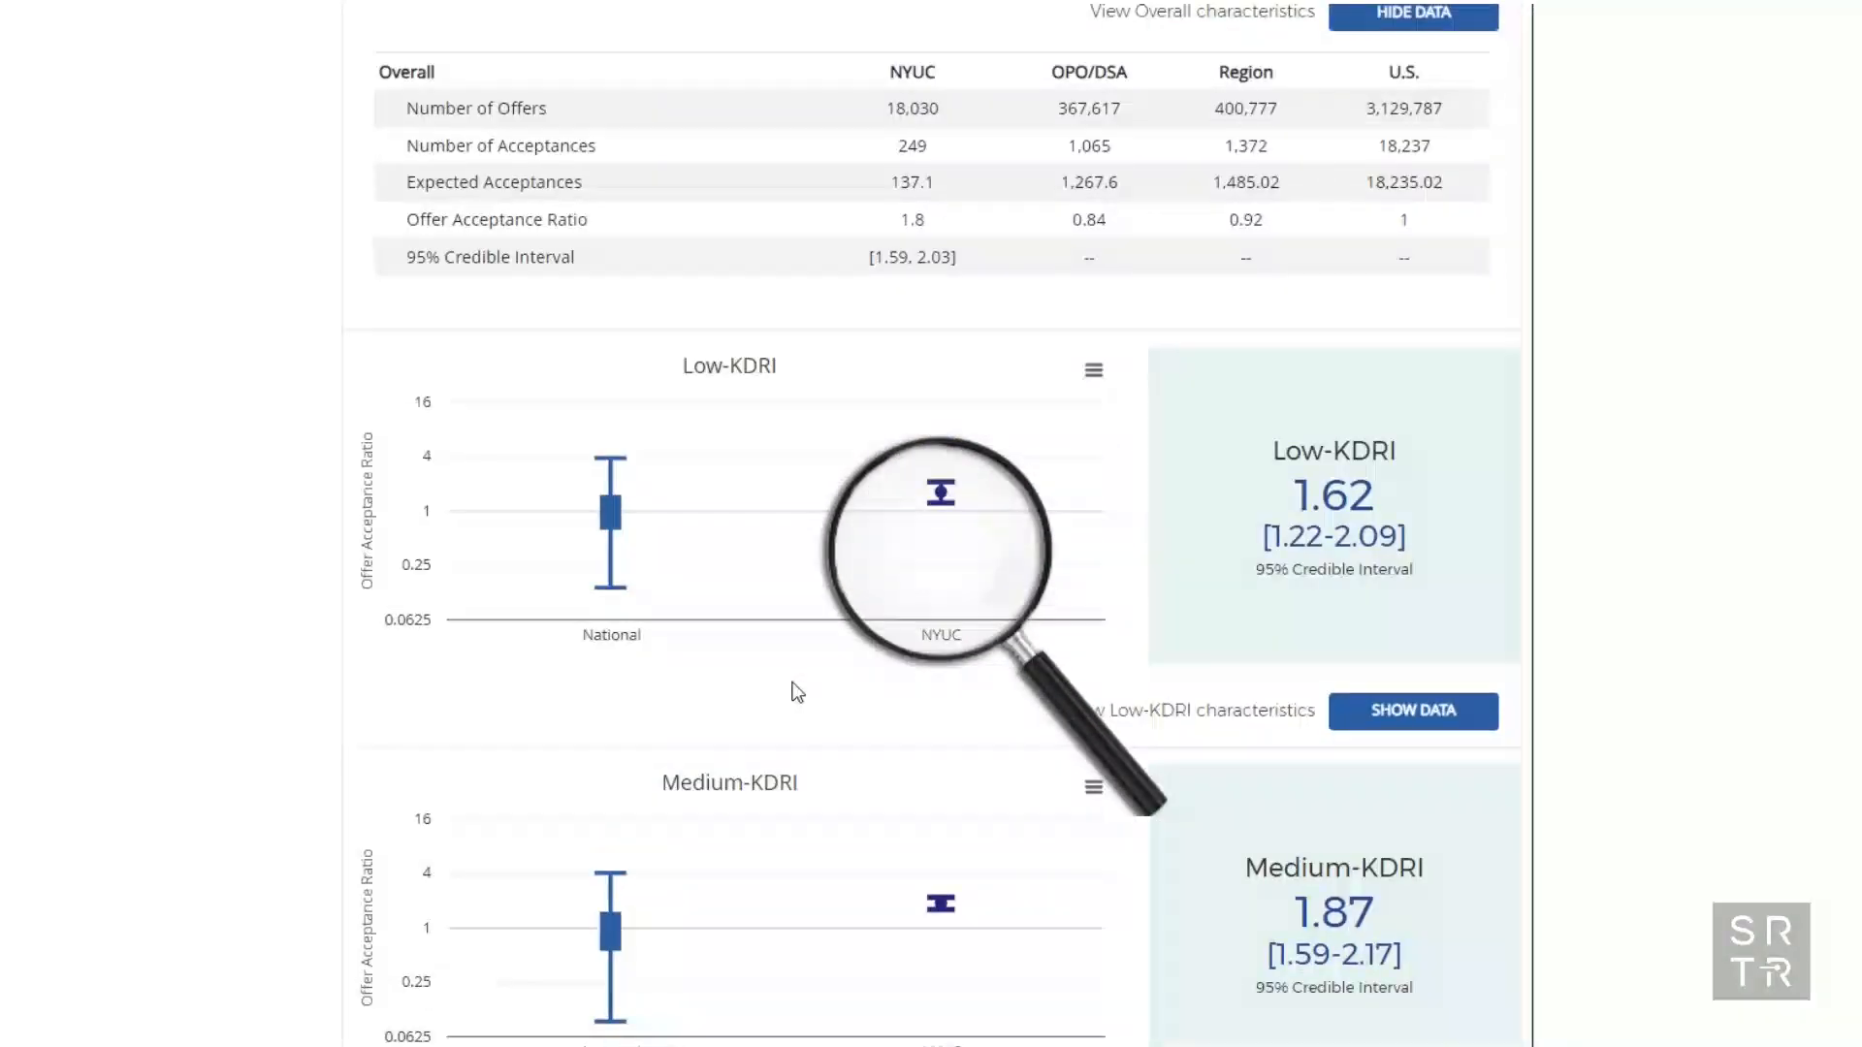
scroll(down, 3)
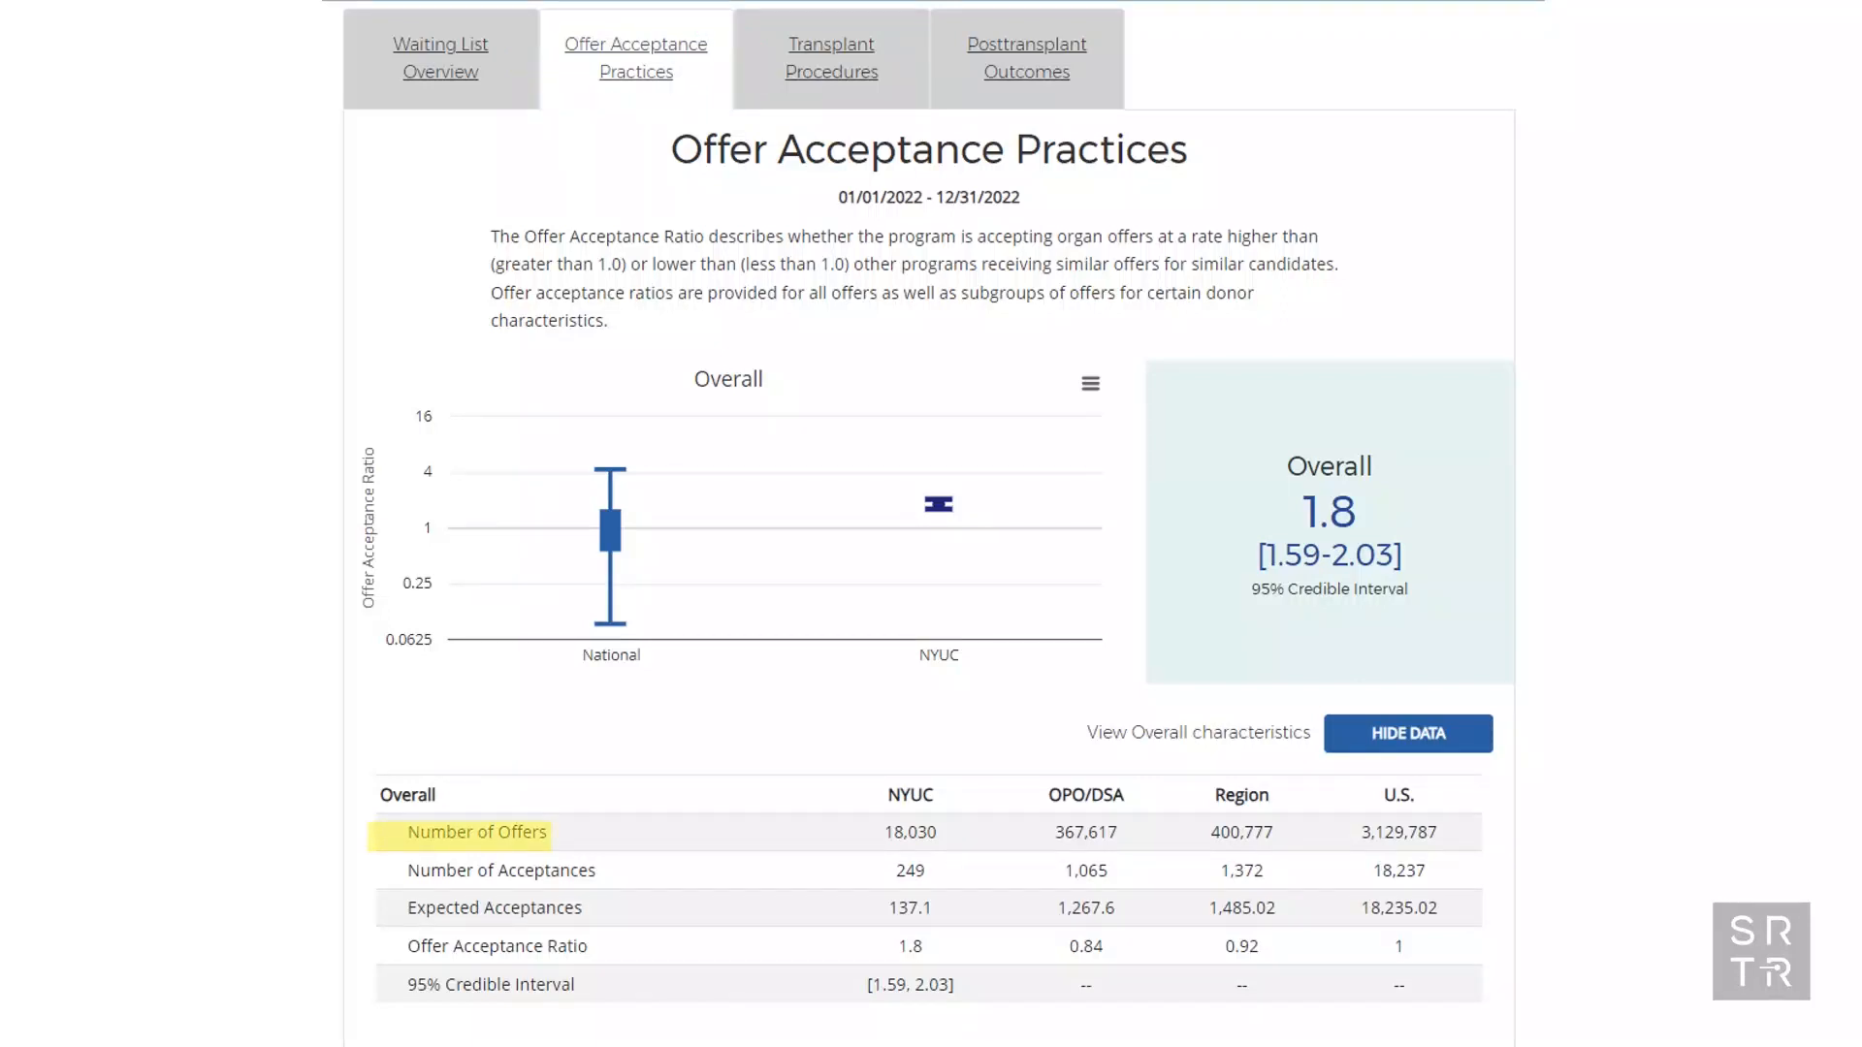
mouse_move(501, 869)
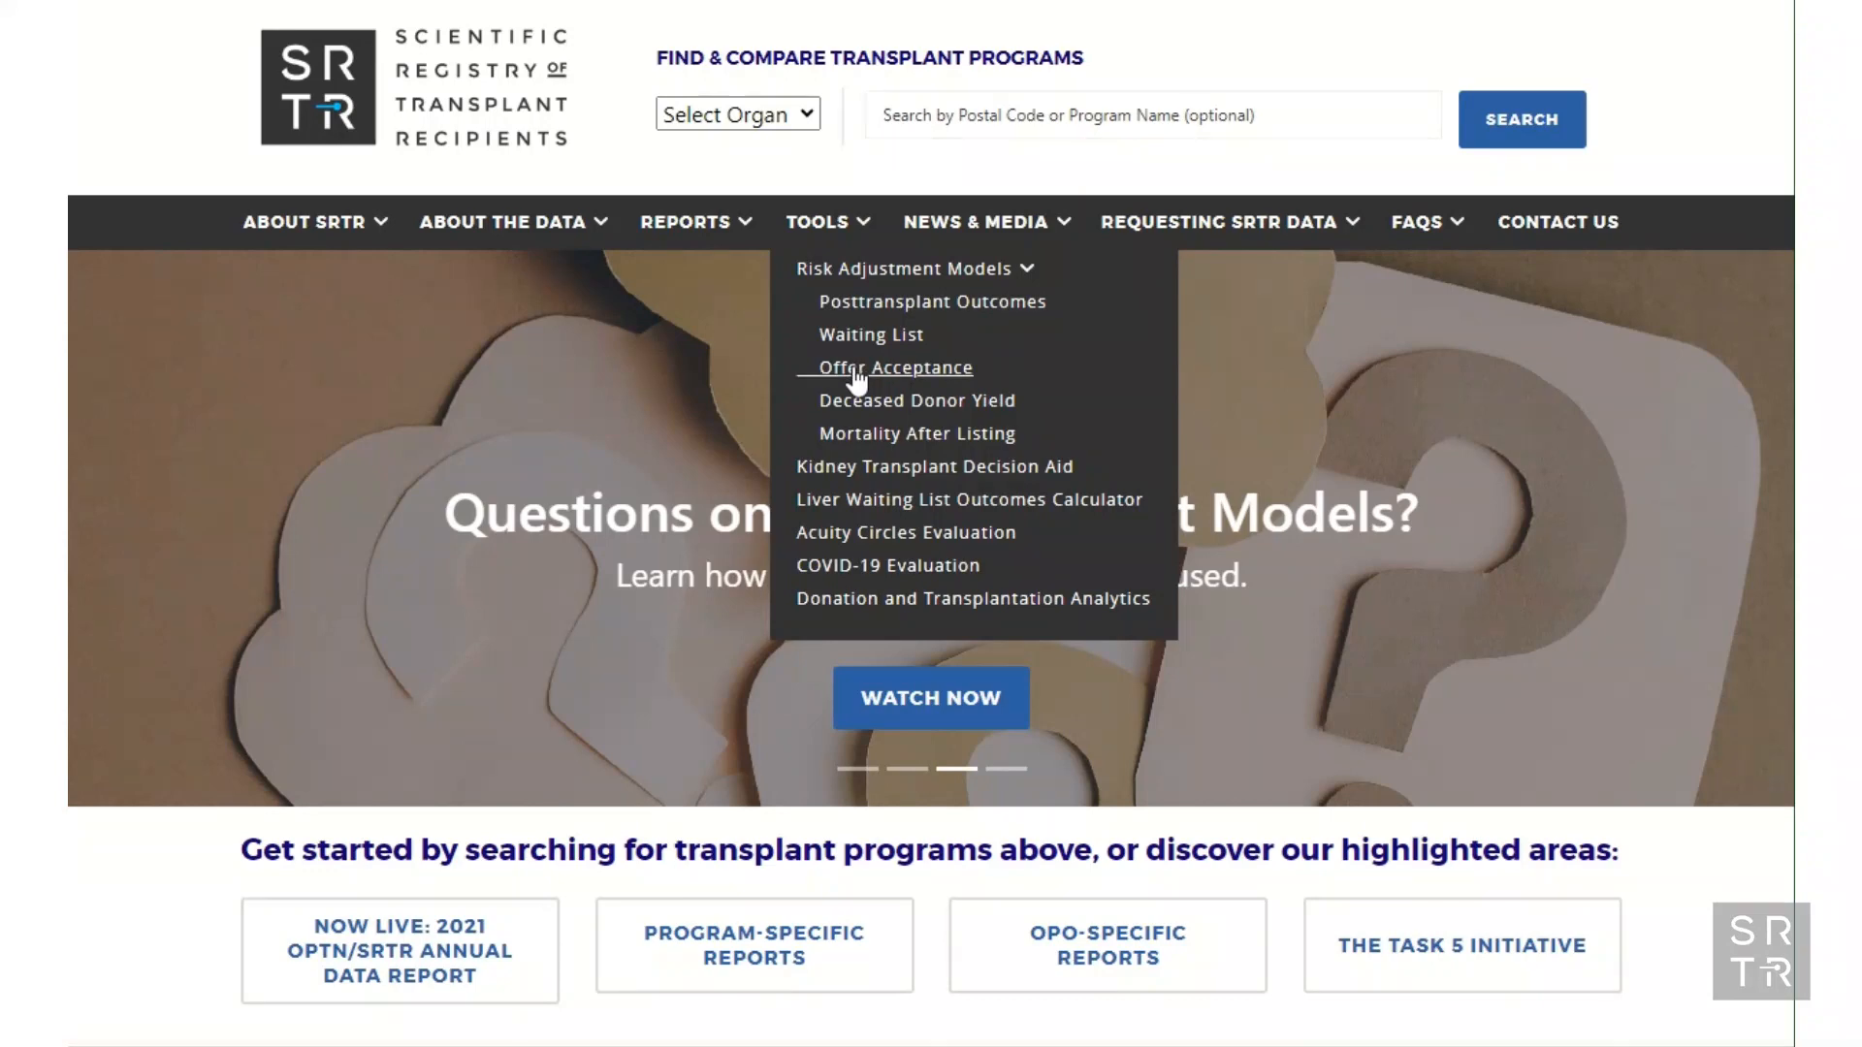
Open the Offer Acceptance risk adjustment model, showing the kidney CUSUM chart
click(893, 367)
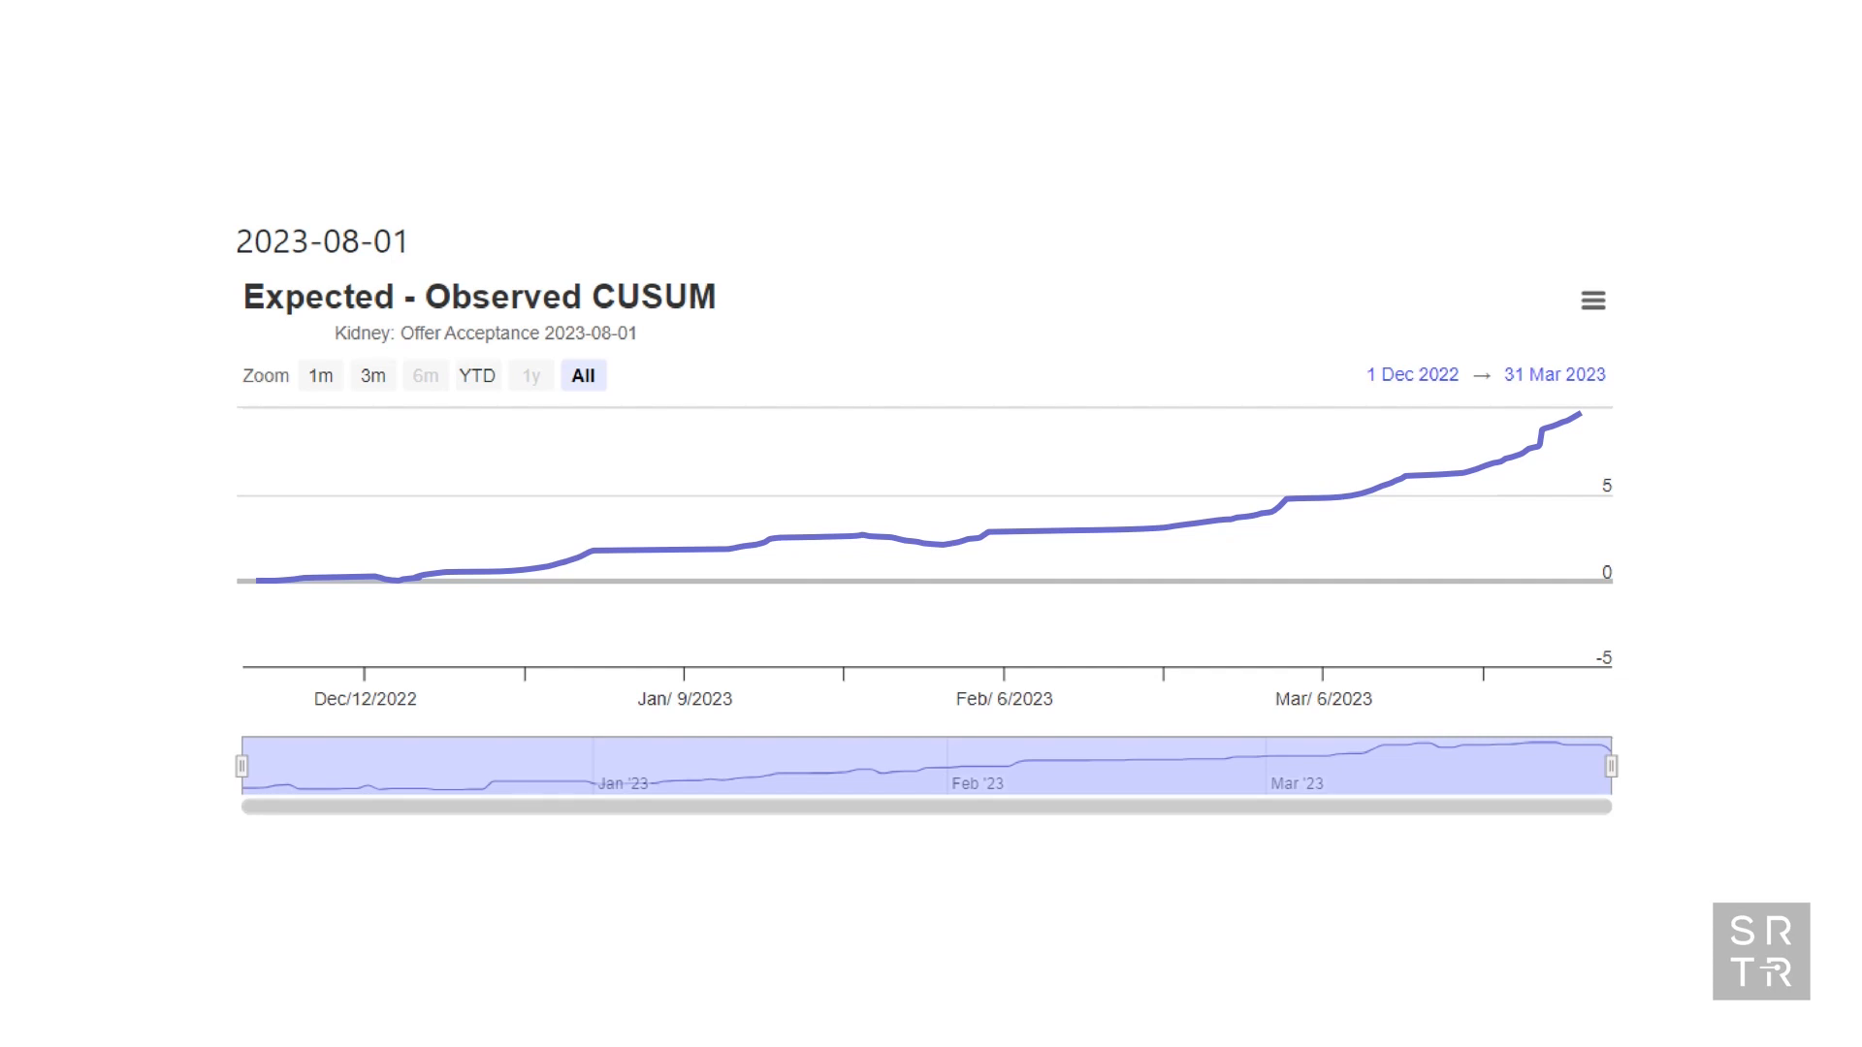
scroll(down, 3)
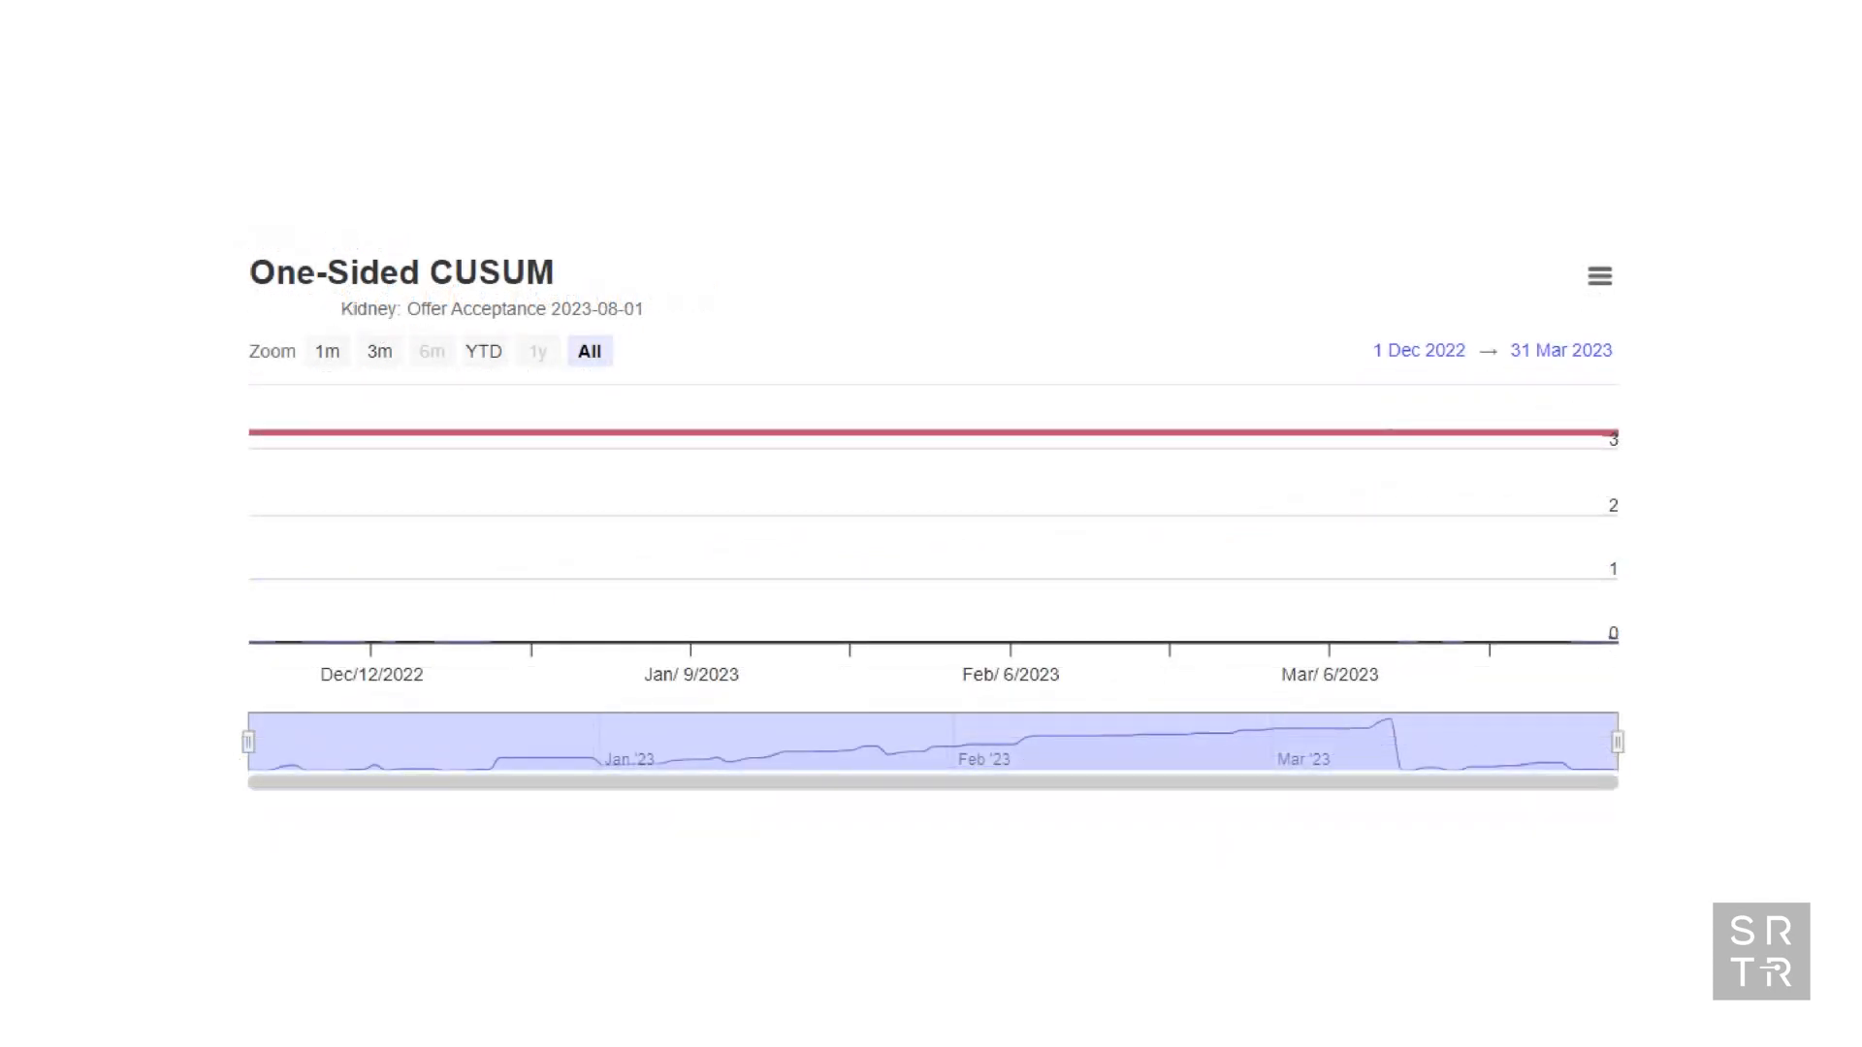